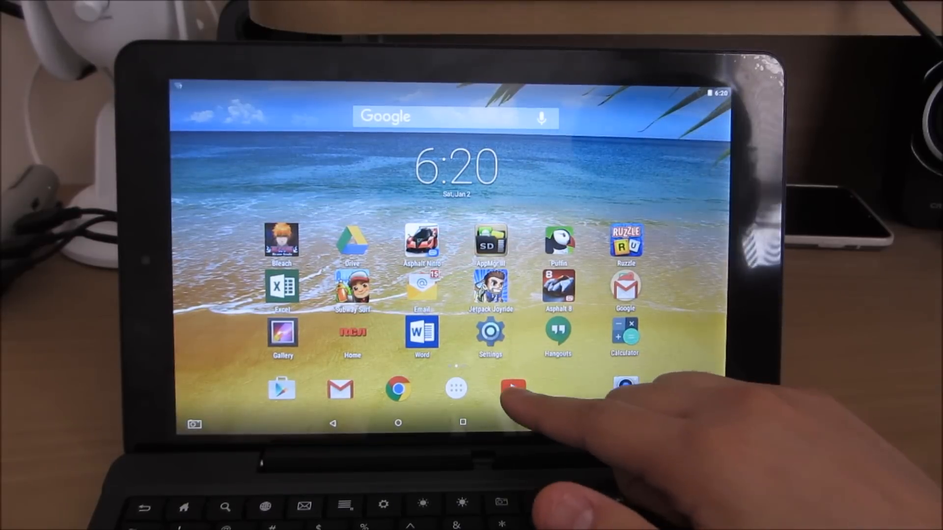
# Launch YouTube from the dock and look over its offline Account and Home pages.
pyautogui.click(512, 390)
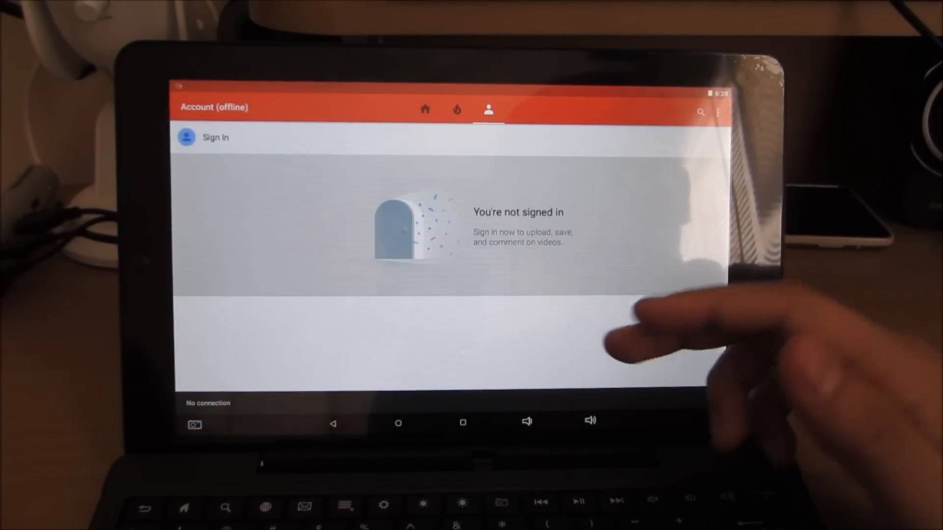
pyautogui.click(425, 109)
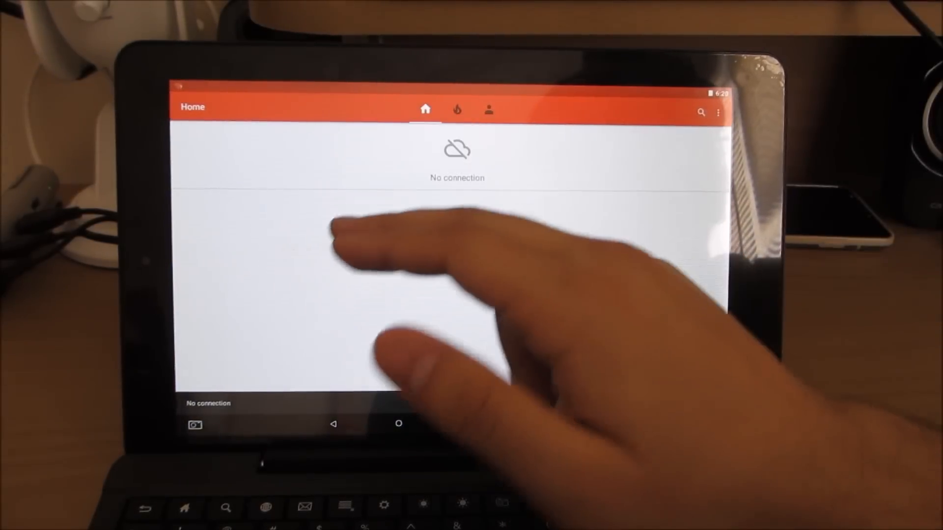
pyautogui.click(457, 109)
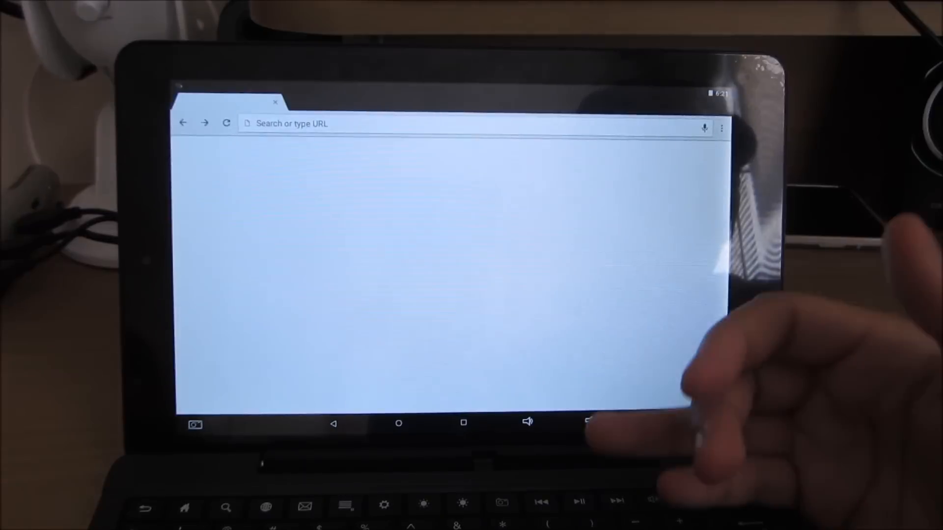
pyautogui.write('www.ebay.com')
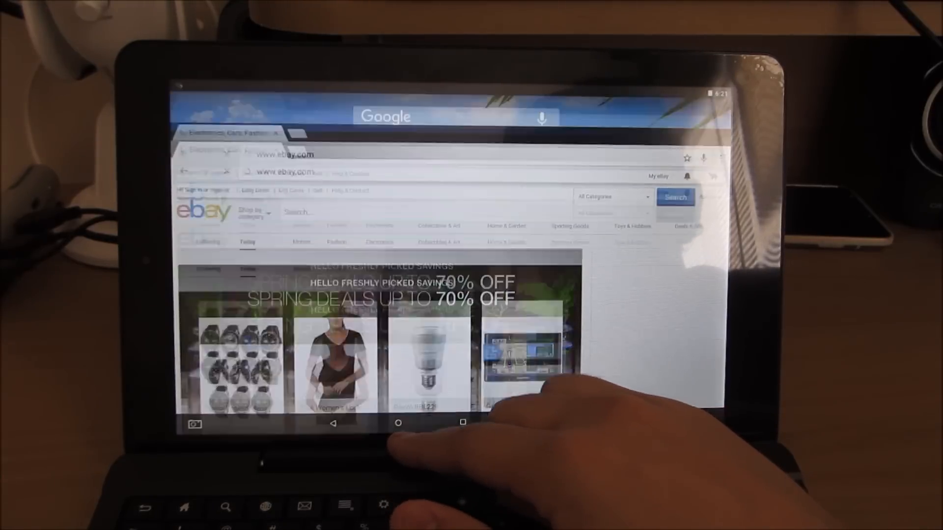
pyautogui.click(398, 422)
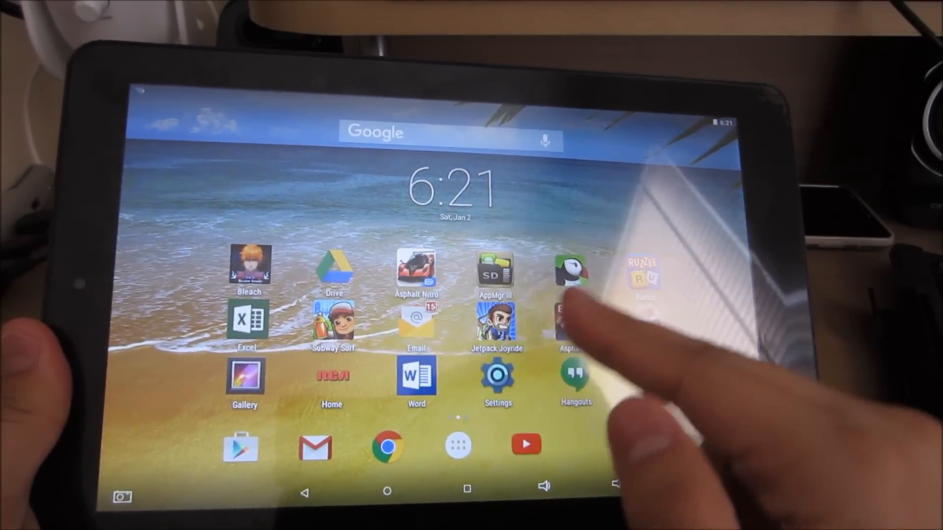
# Launch Asphalt Nitro from the home screen to reach its Create a Gamer ID prompt.
pyautogui.click(495, 322)
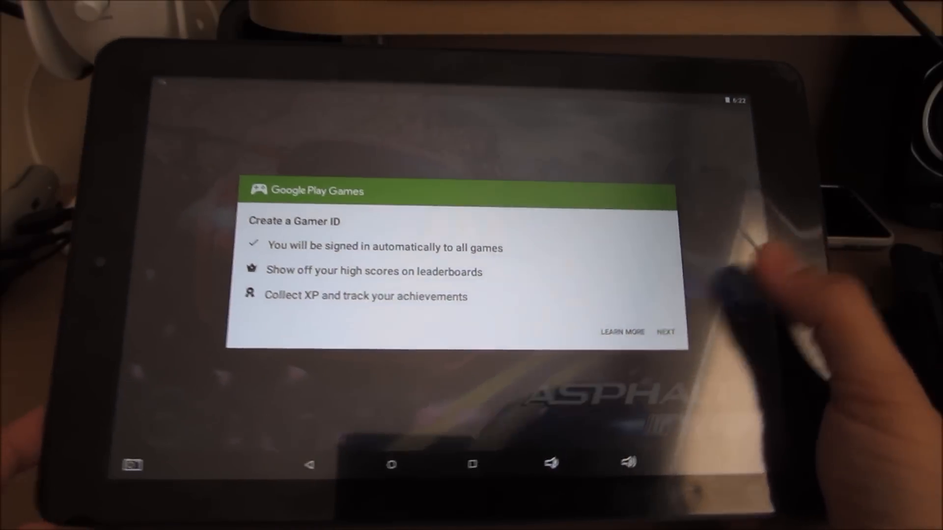
# Finish the gamer ID setup, sign in to Play Games and pick the Water Barrier Classic race.
pyautogui.click(665, 332)
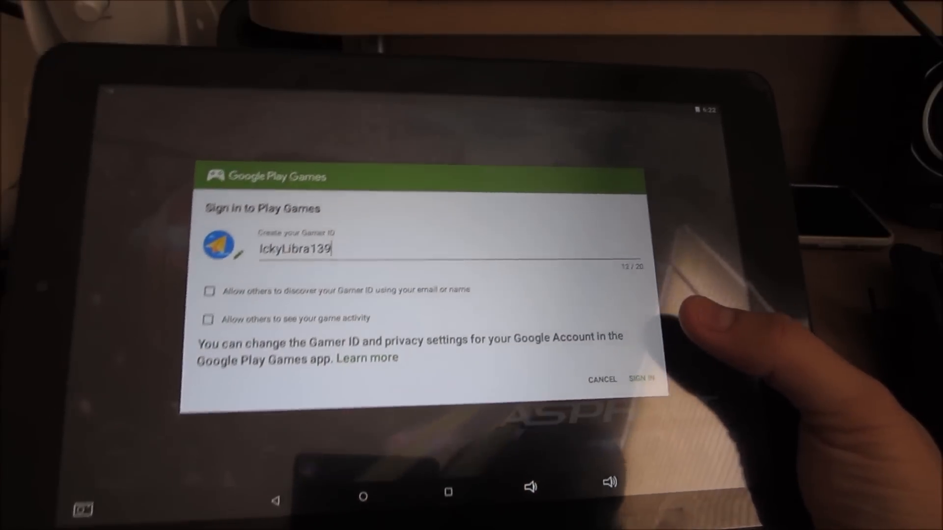
pyautogui.click(641, 379)
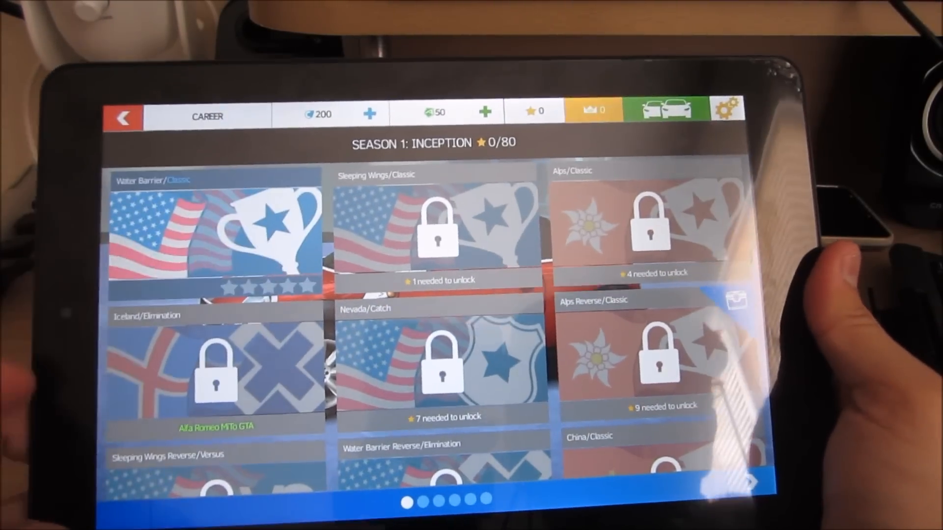
pyautogui.click(213, 235)
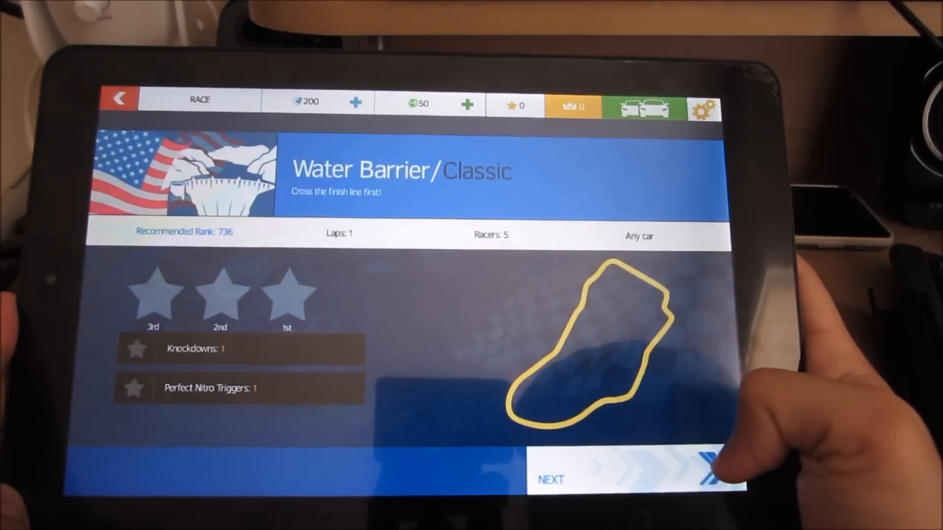
# Race the Water Barrier track with the Mini Cooper, then leave the game.
pyautogui.click(632, 478)
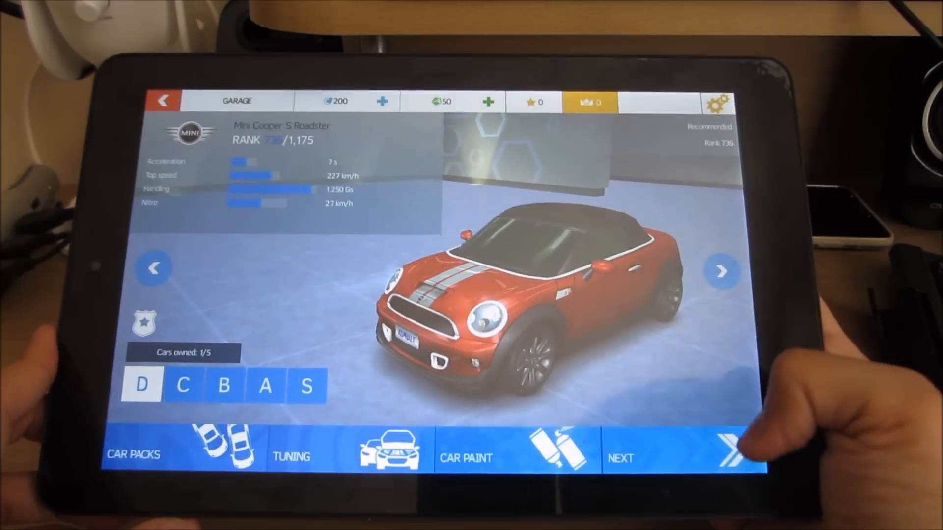
pyautogui.click(685, 454)
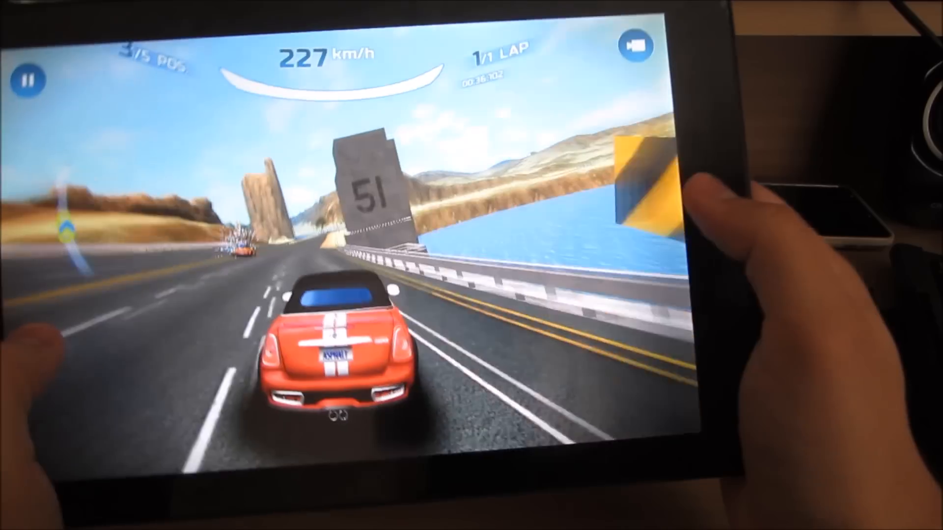
pyautogui.click(27, 81)
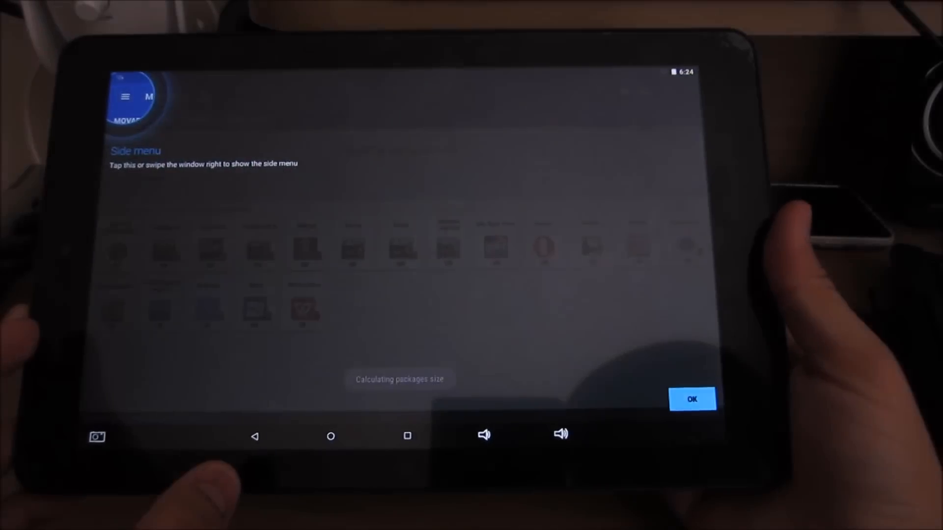
pyautogui.click(691, 400)
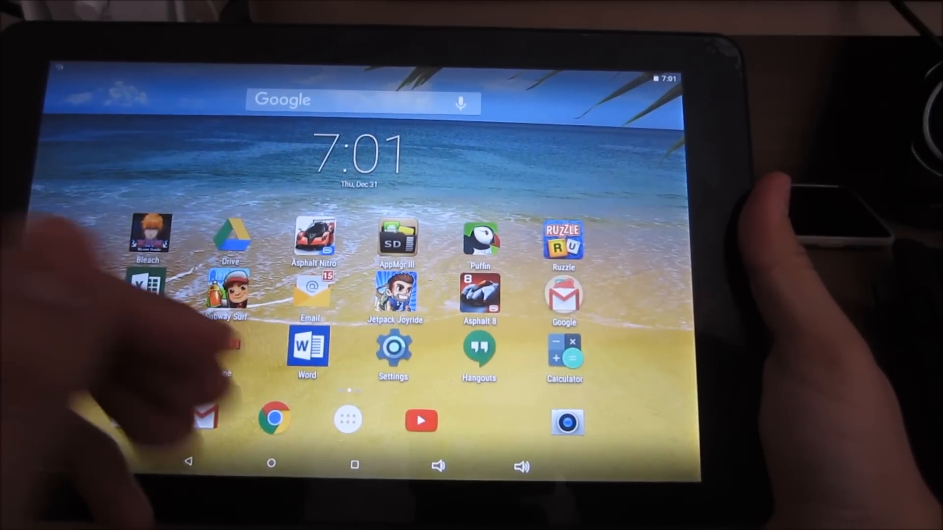
pyautogui.click(480, 235)
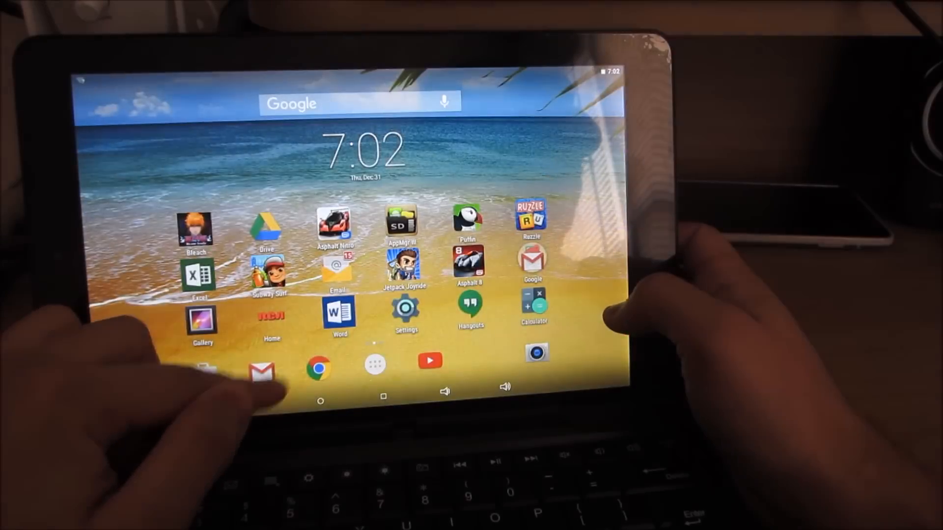
# In Word, type 'JJN' into the first outline heading and delete letters back out.
pyautogui.click(339, 312)
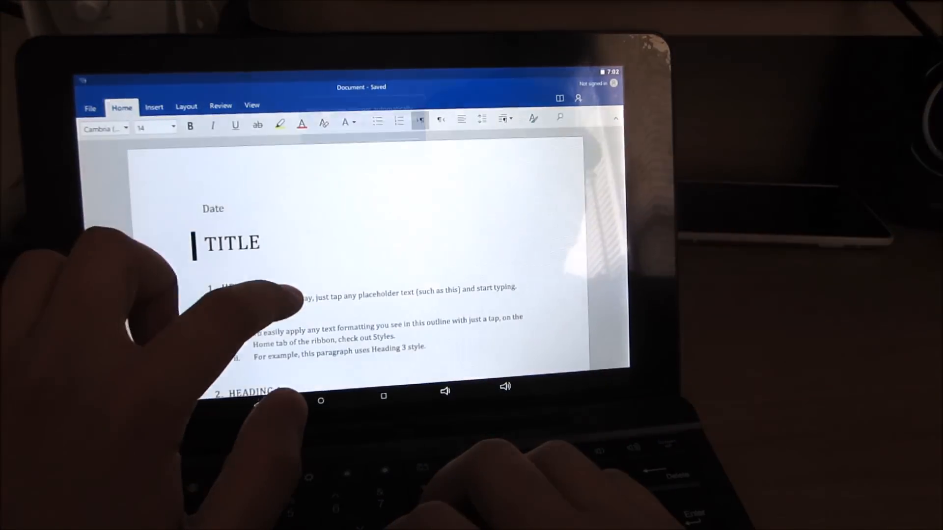
pyautogui.write('JJN')
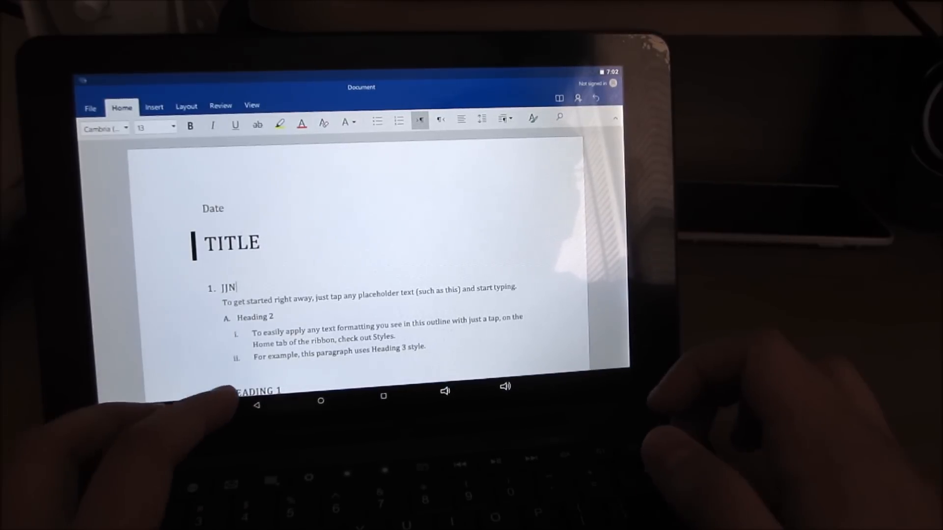
pyautogui.press('Backspace')
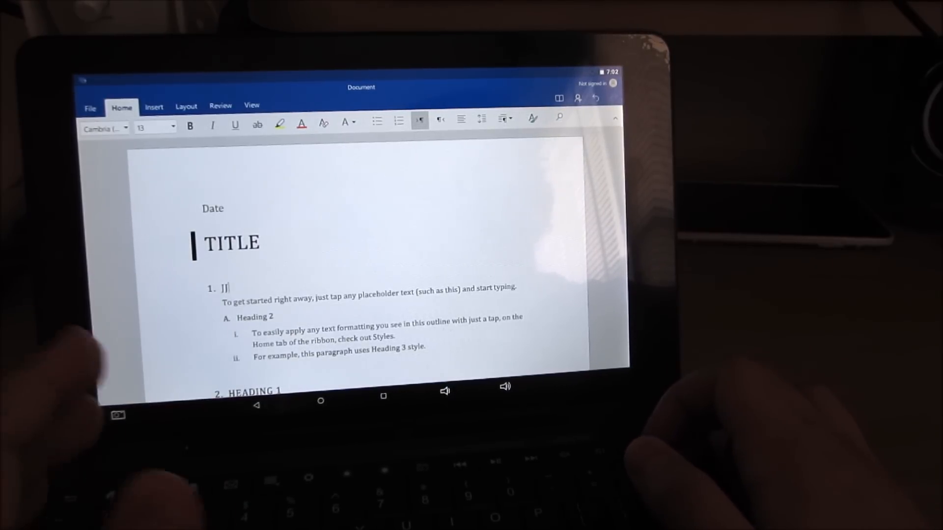
pyautogui.press('backspace')
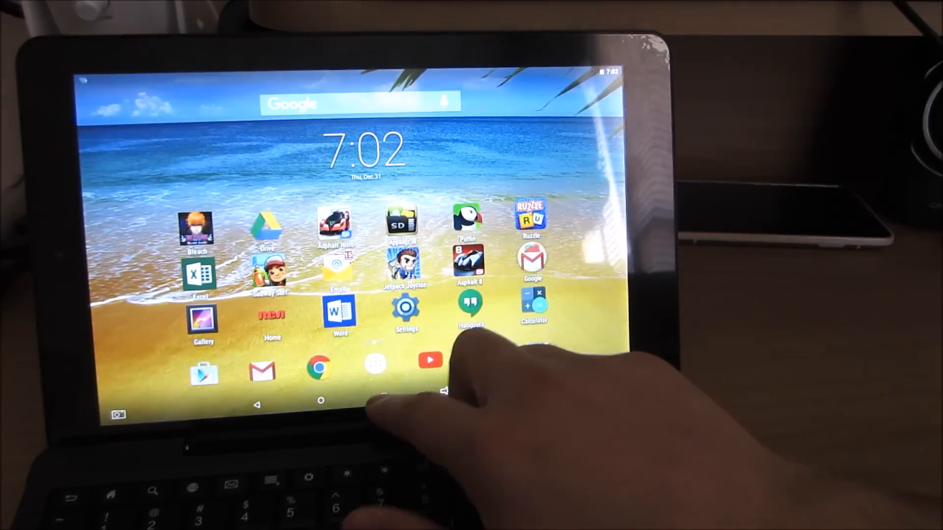
pyautogui.click(321, 401)
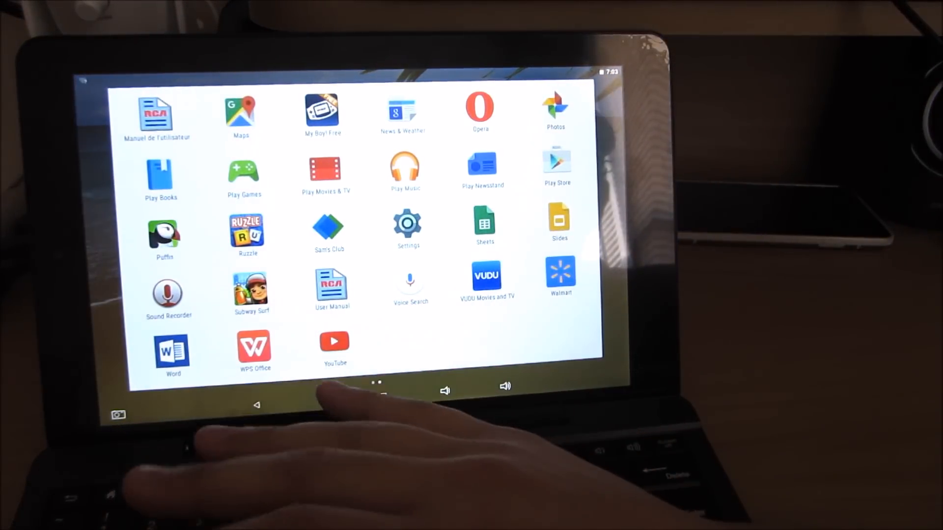
pyautogui.hscroll(-3)
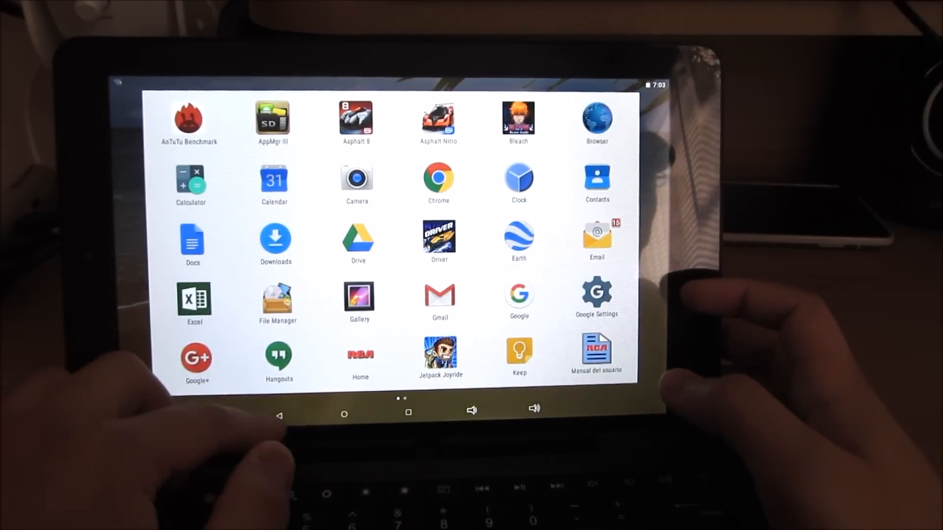
pyautogui.click(345, 413)
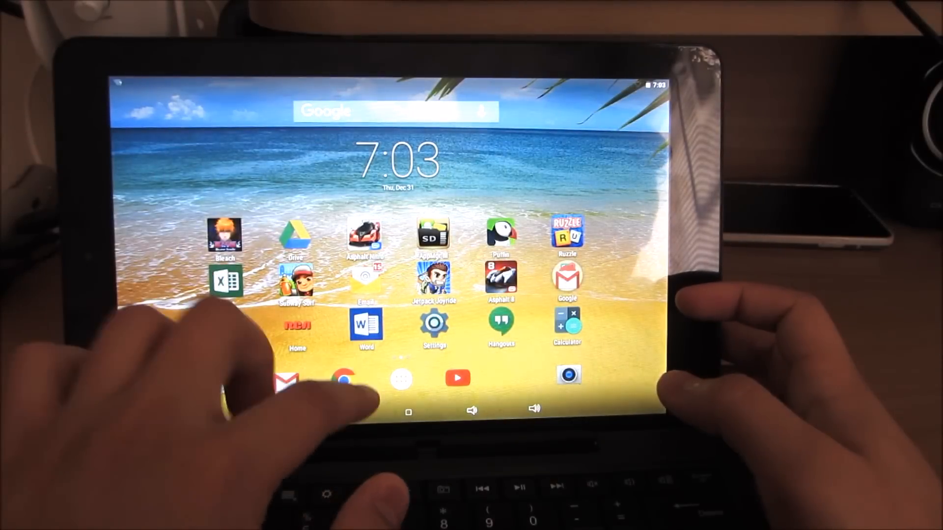